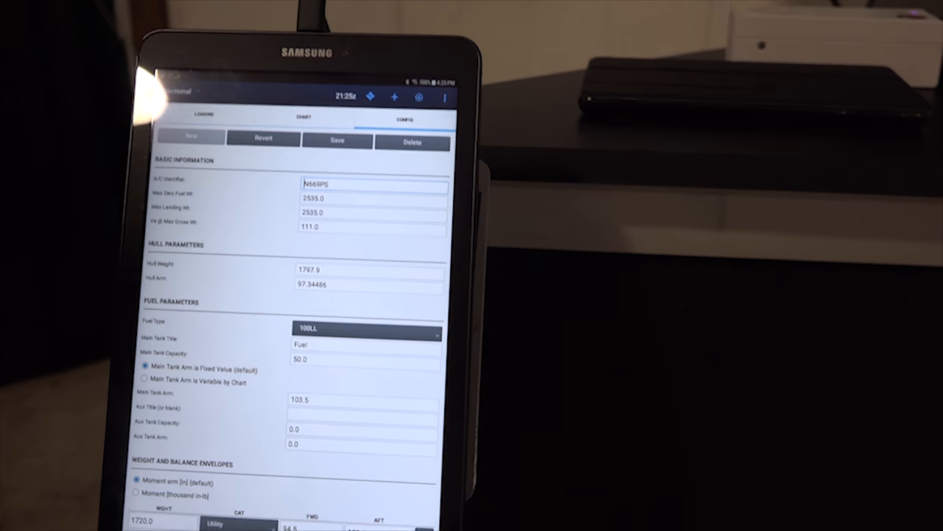
- Enter 120 as the second front seat weight so Weight and Balance reads OK
scroll("down", 3)
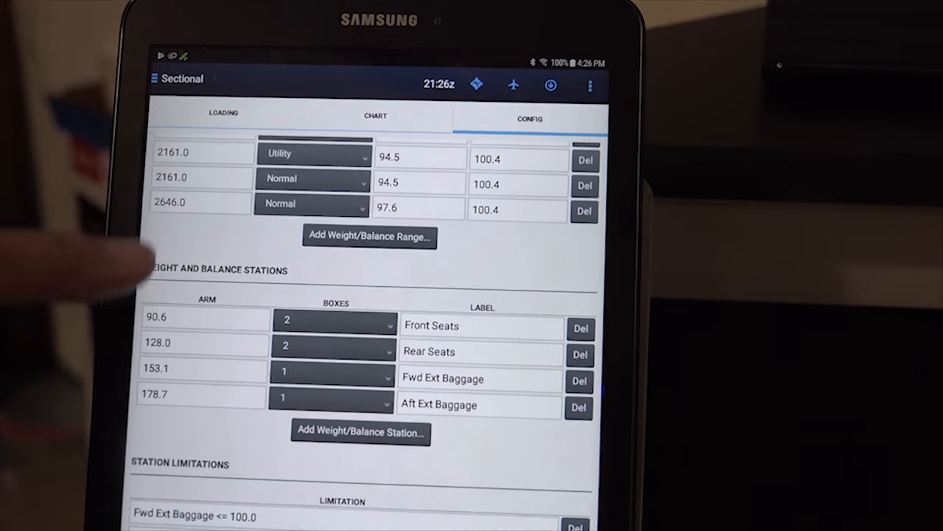
scroll("up", 3)
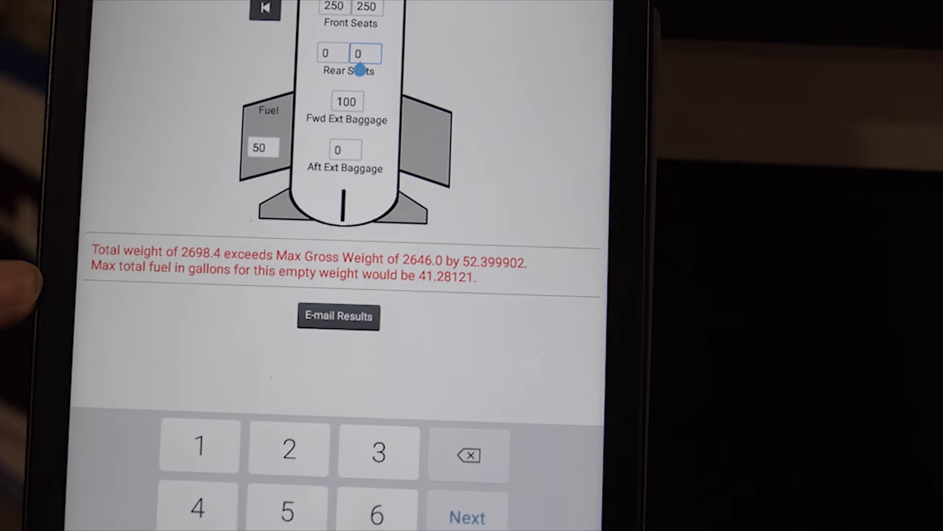
scroll("down", 3)
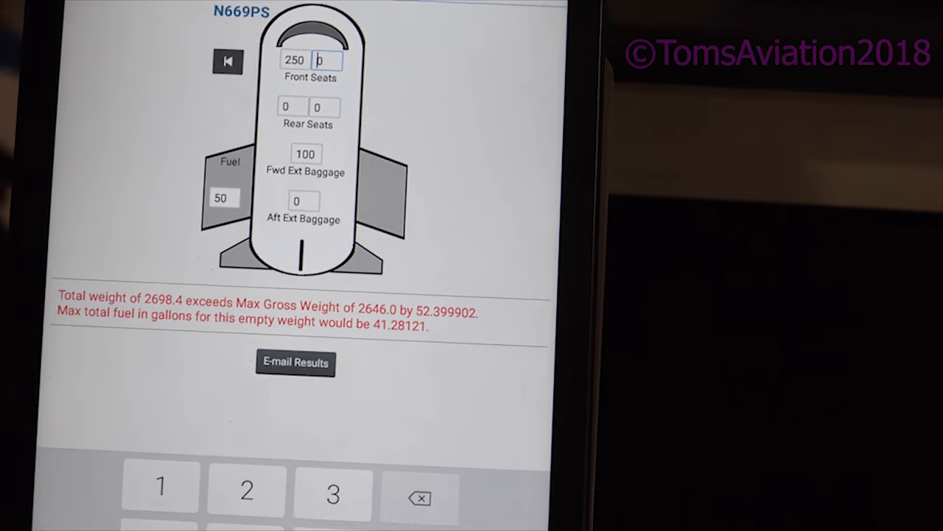
type("120")
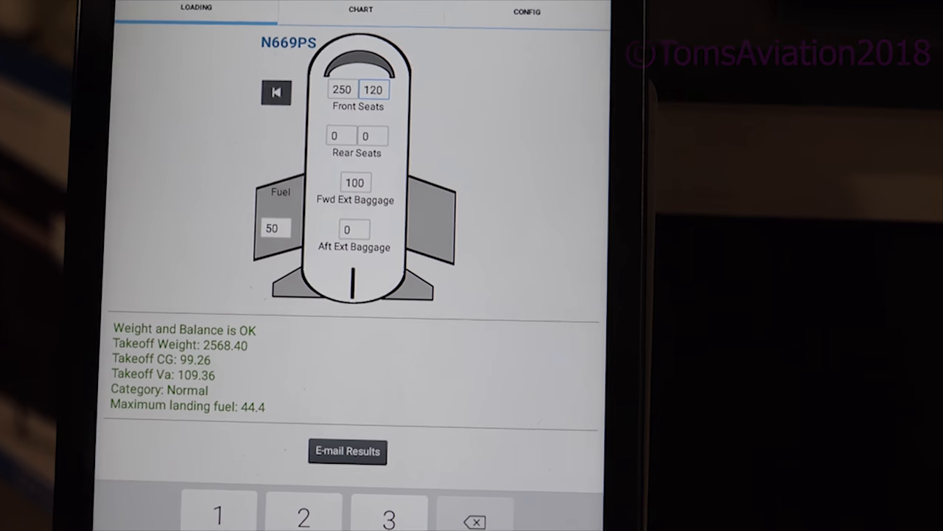
scroll("down", 3)
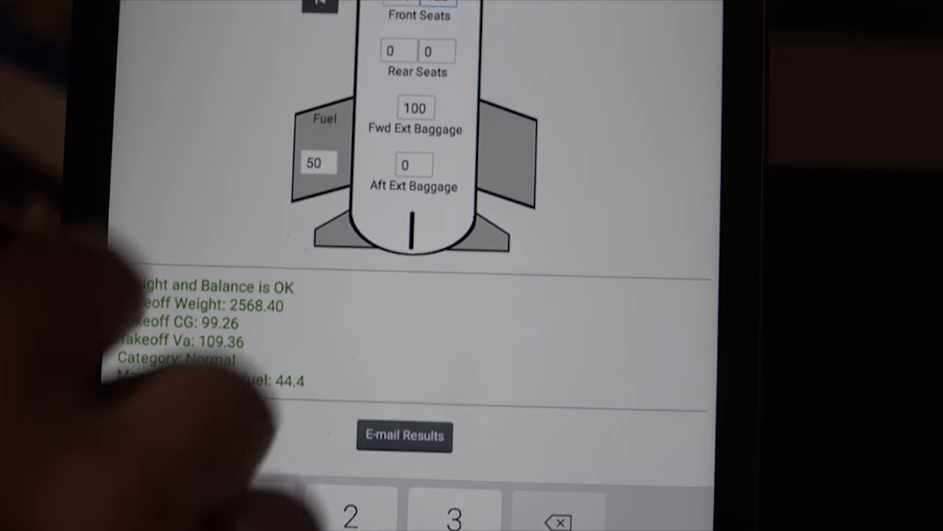
left_click(418, 116)
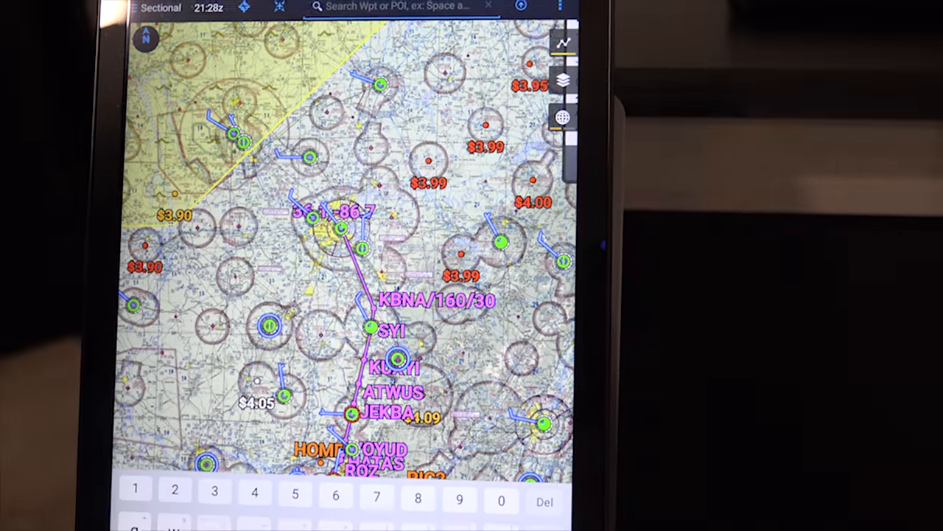
- Search for KOSH and open Wittman Regional airport
type("kos")
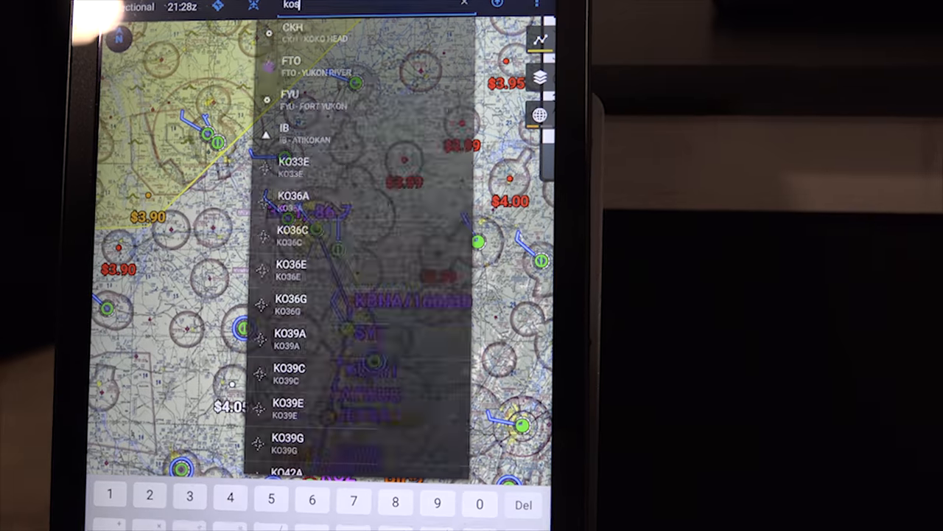
type("h")
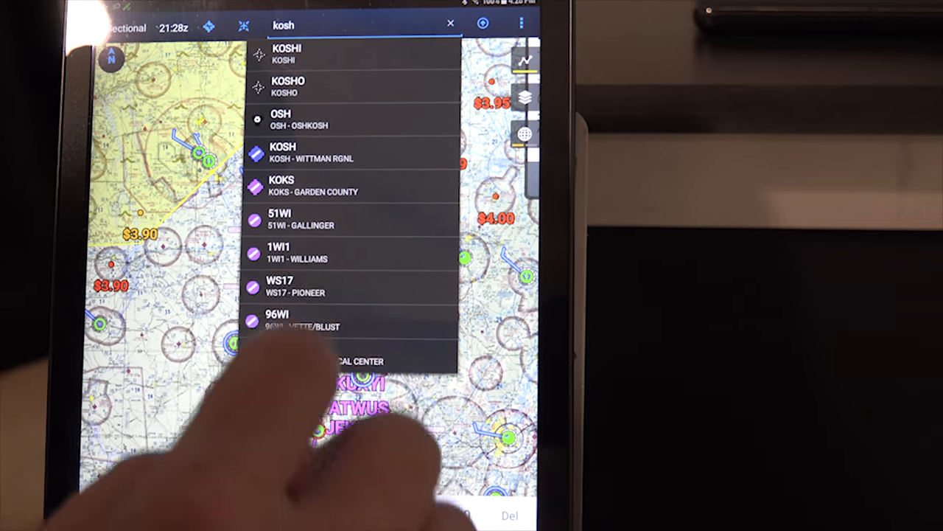
left_click(283, 152)
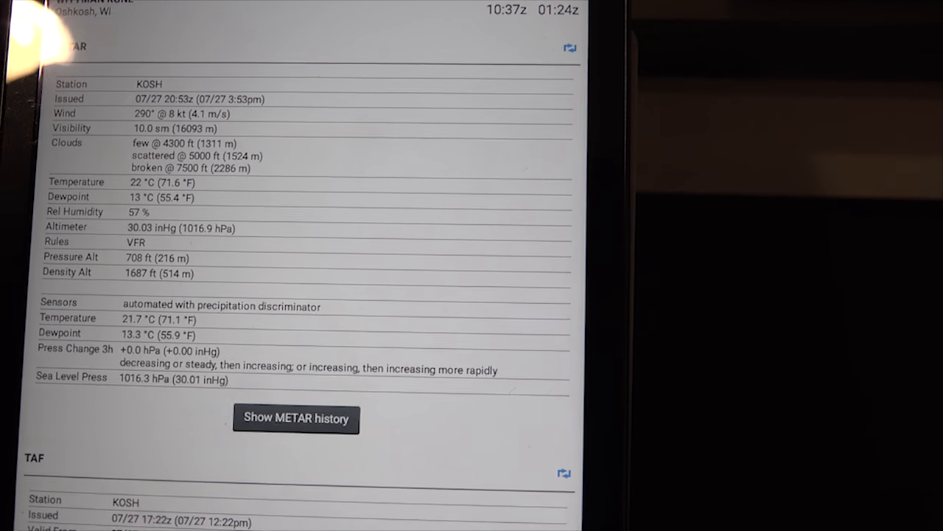
- Scroll the KOSH Weather page past the METAR and TAF periods to the Central Great Lakes radar
scroll("up", 3)
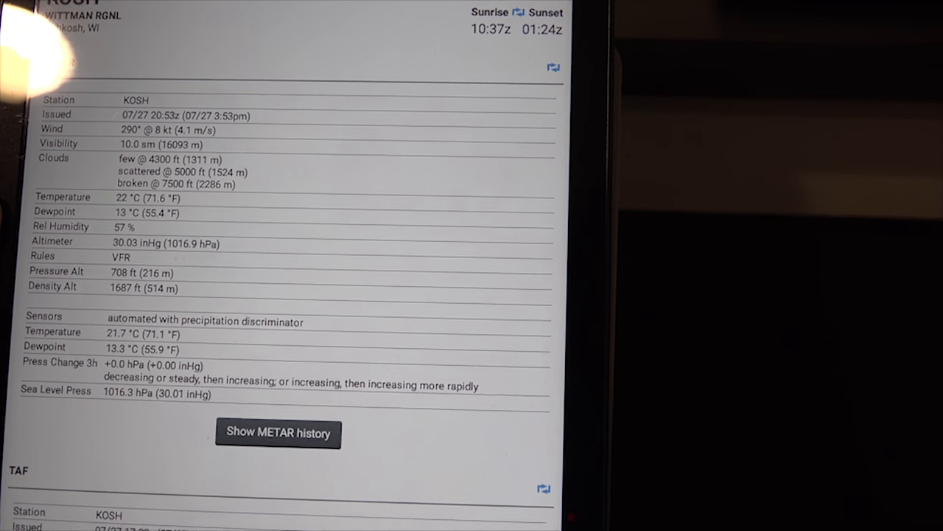
scroll("up", 3)
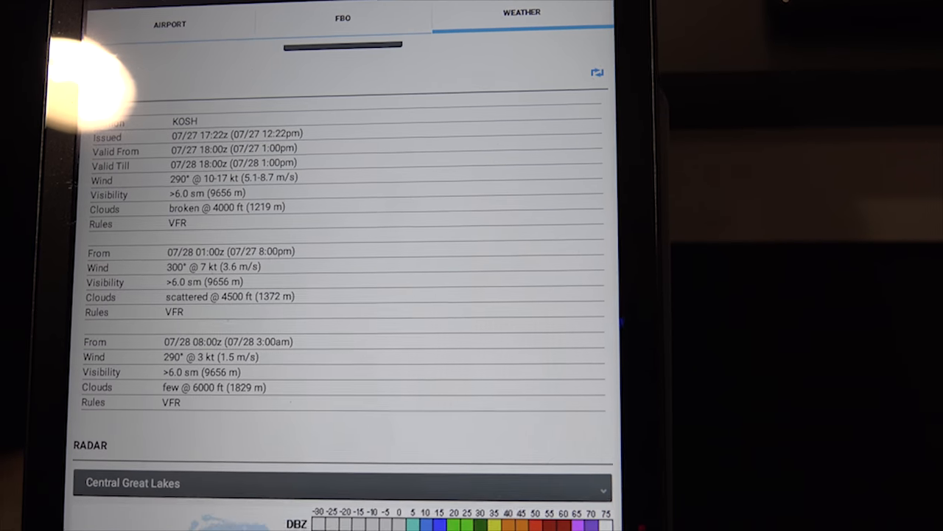
scroll("down", 3)
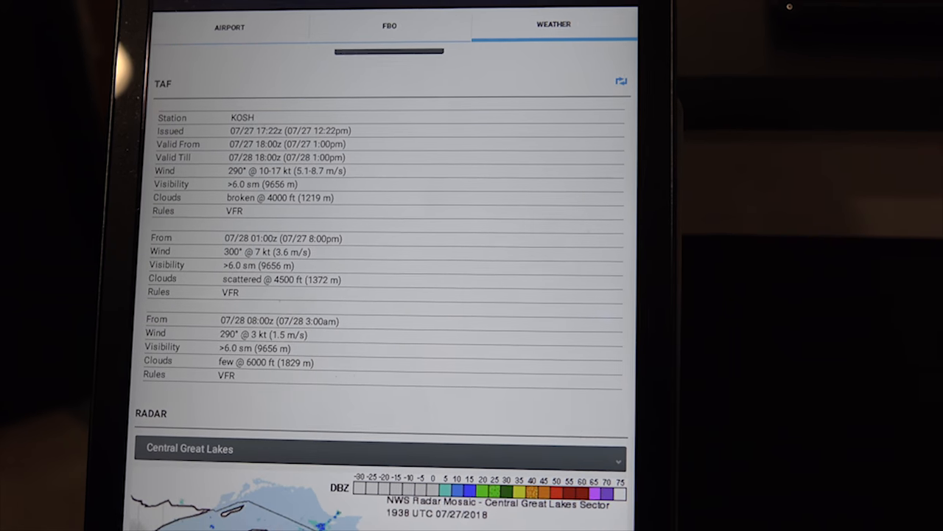
- Scroll through KOSH's raw METAR history to the temperature, altimeter and wind charts
scroll("up", 3)
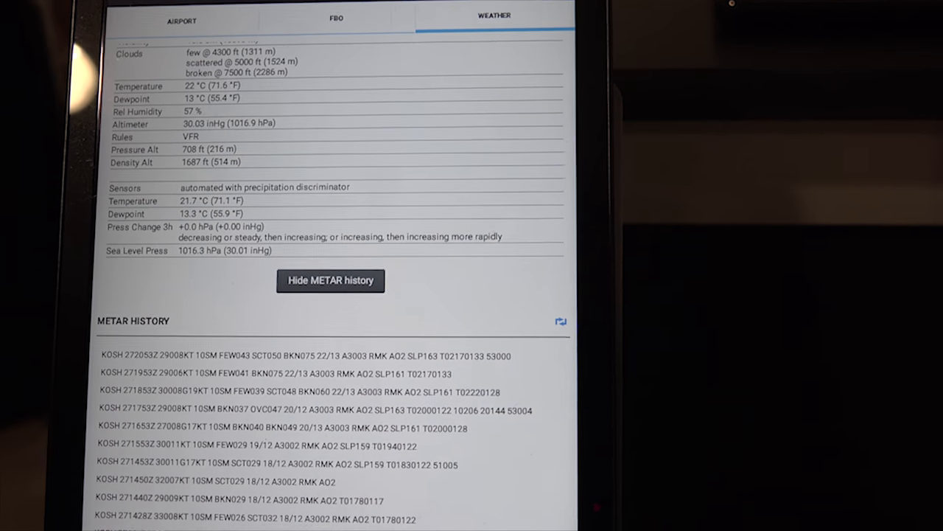
scroll("down", 3)
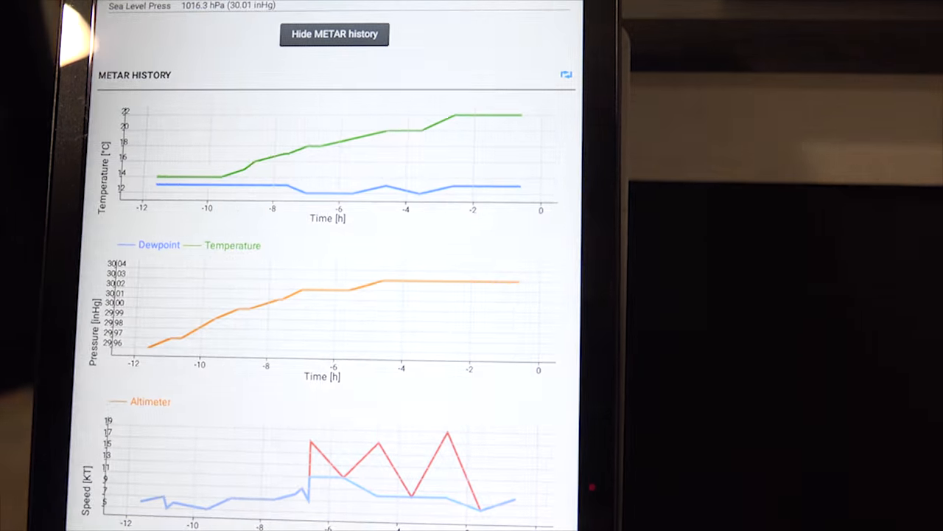
scroll("down", 3)
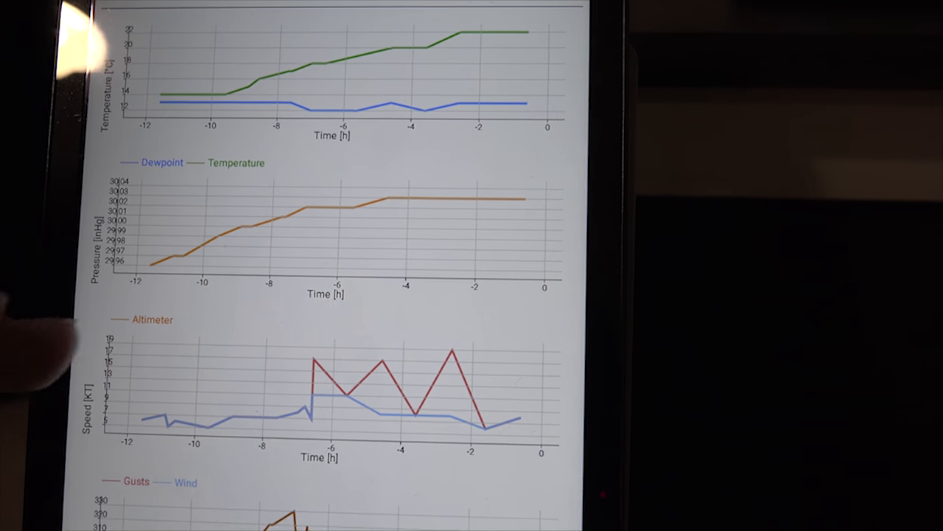
scroll("down", 3)
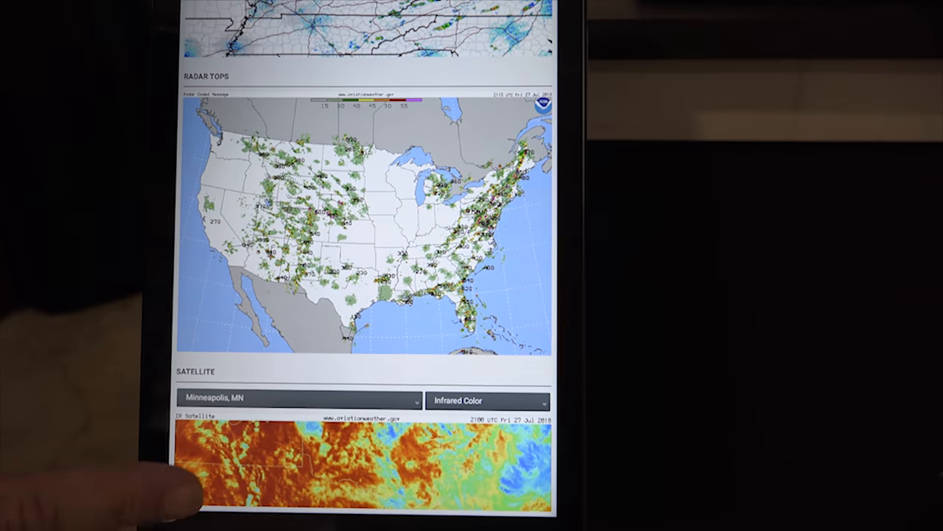
- Scroll down to the national Radar Tops map and the Minneapolis infrared satellite image
scroll("down", 3)
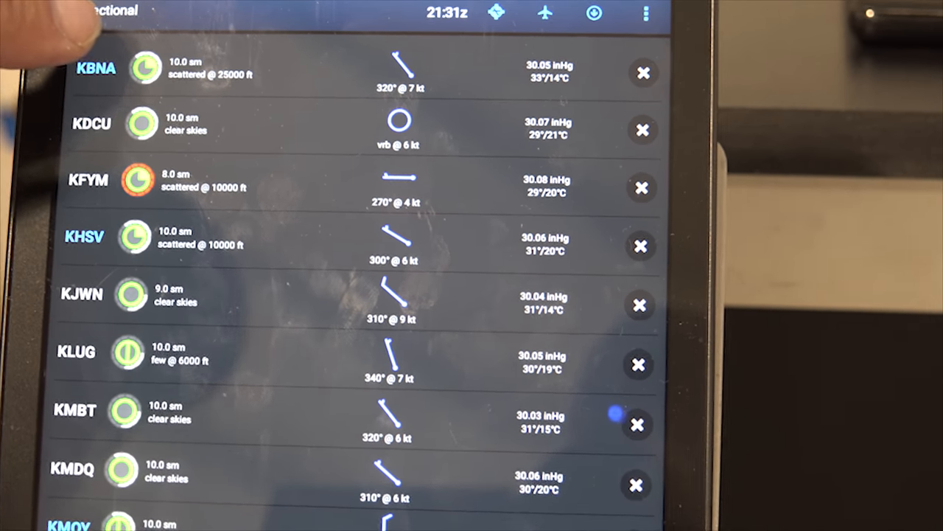
- Scroll the Quick Weather list past KBNA, KDCU, KFYM and KHSV, comparing their conditions
scroll("down", 3)
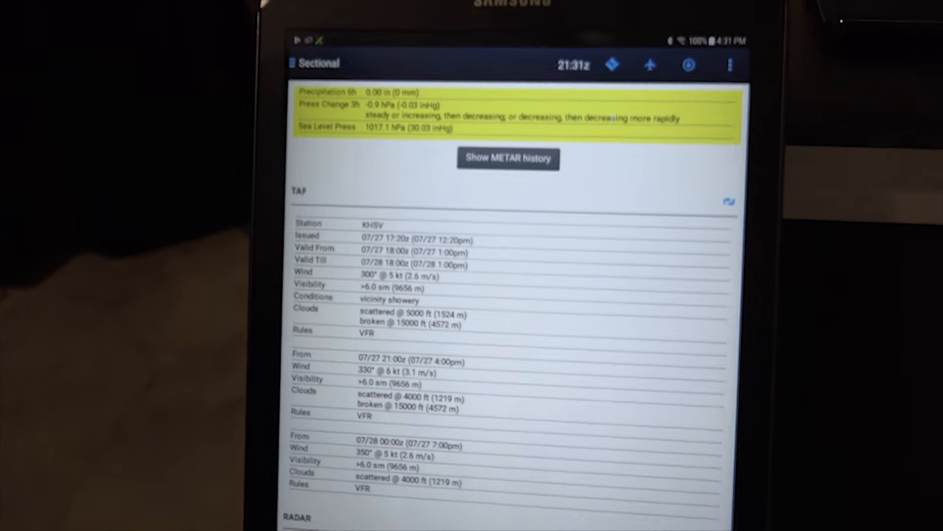
- Scroll KHSV's weather page to its TAF periods and the Southern Mississippi Valley radar
scroll("down", 3)
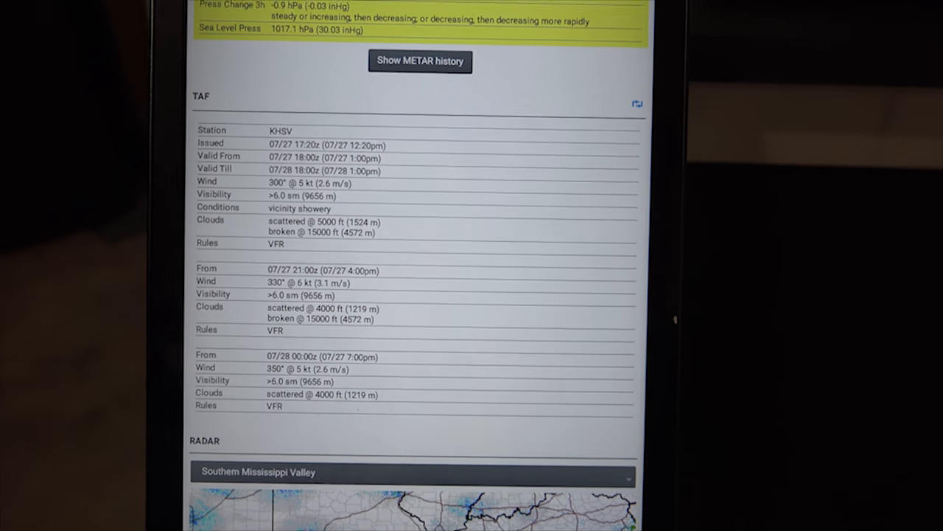